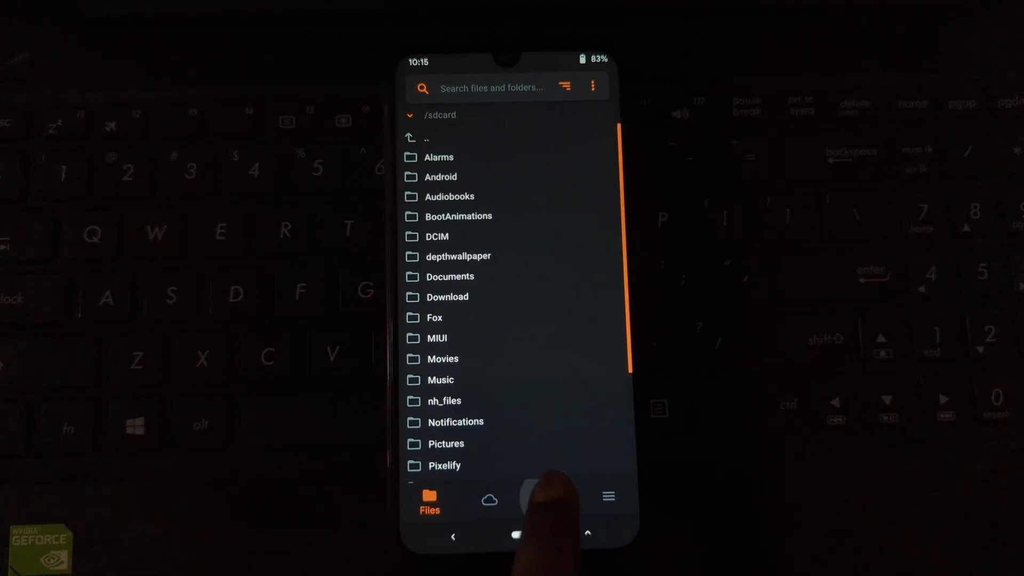
# Step: Wipe the Dalvik/ART Cache and Cache partitions, then return to the wipe options
pyautogui.click(532, 516)
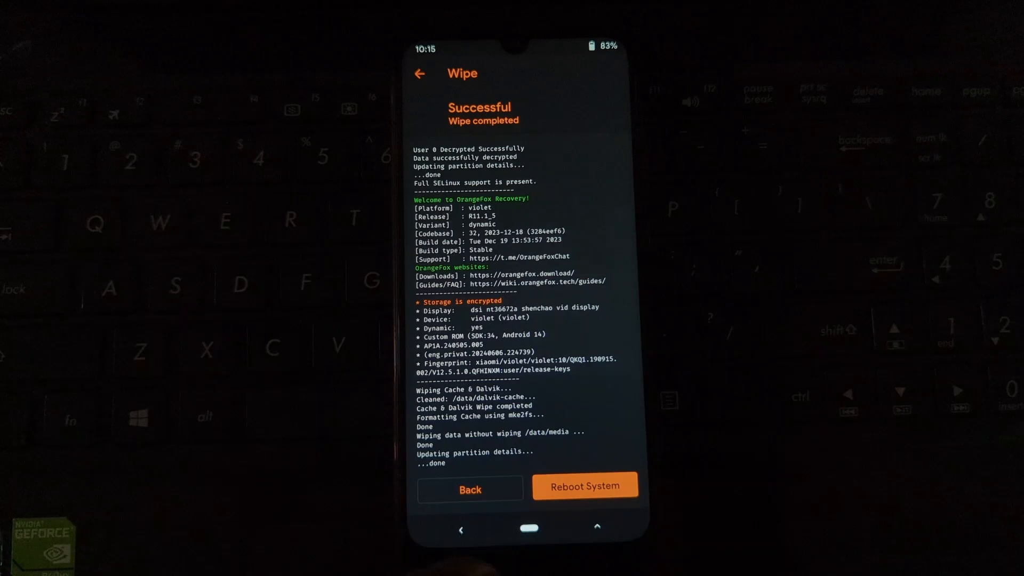
pyautogui.click(470, 489)
pyautogui.write('y')
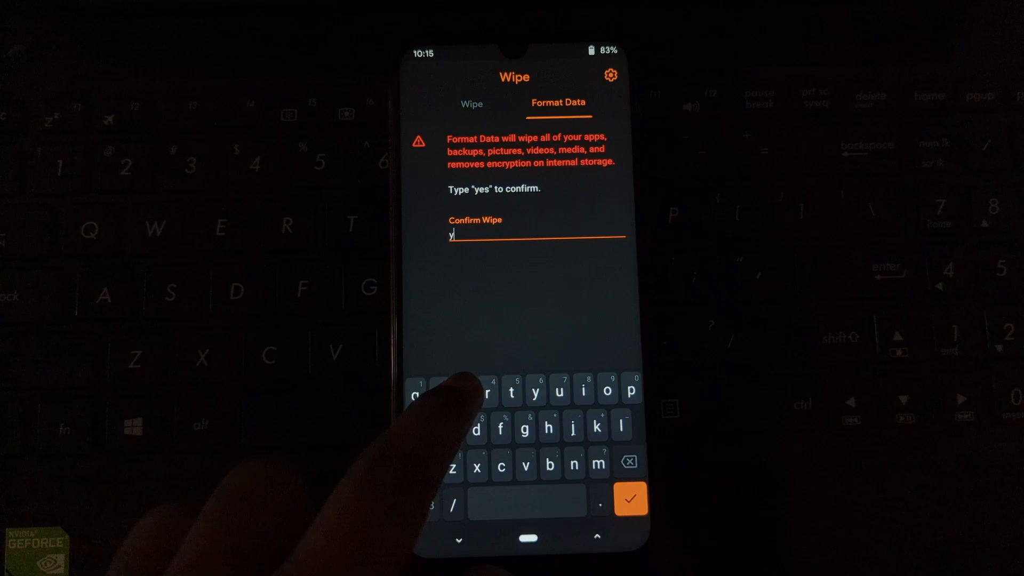
# Step: Confirm the data format with 'yes', then view /sdcard in Files to see it empty
pyautogui.click(629, 500)
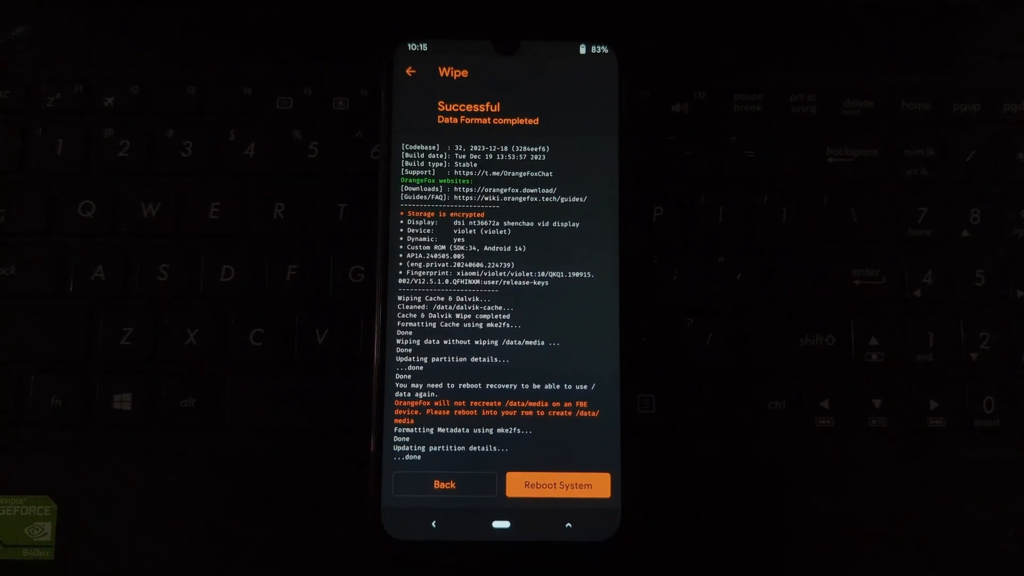
pyautogui.click(444, 485)
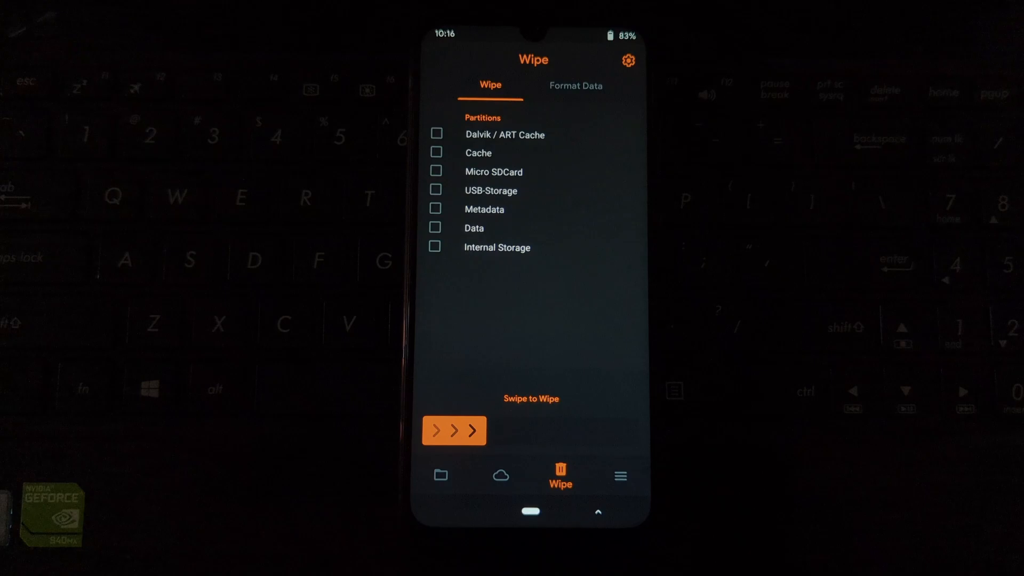
pyautogui.click(440, 475)
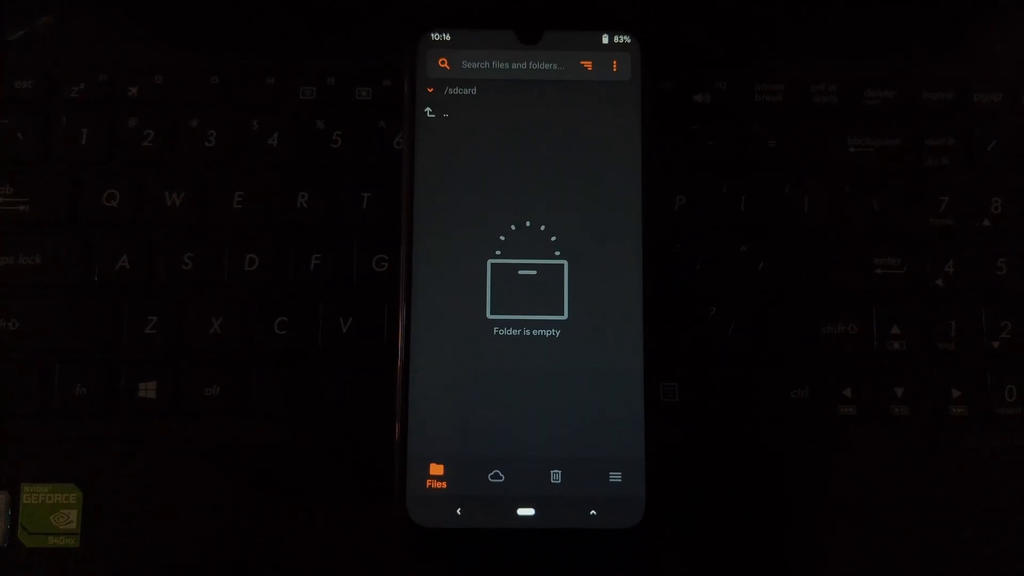